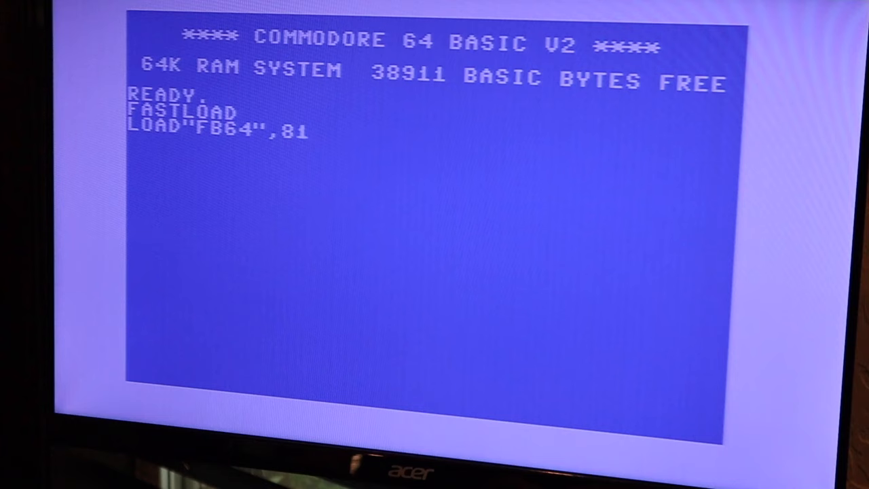
# - Run LOAD"FB64",8,1 so the FB64 file browser starts loading from drive 8
pyautogui.press('Return')
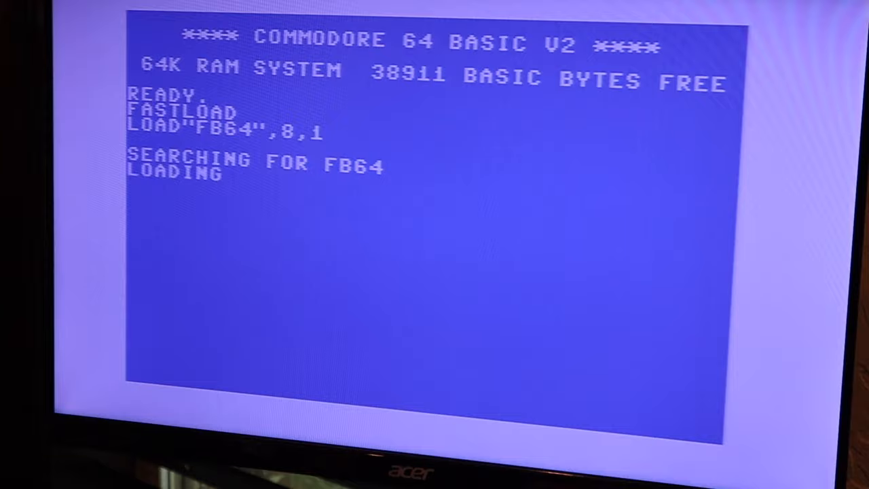